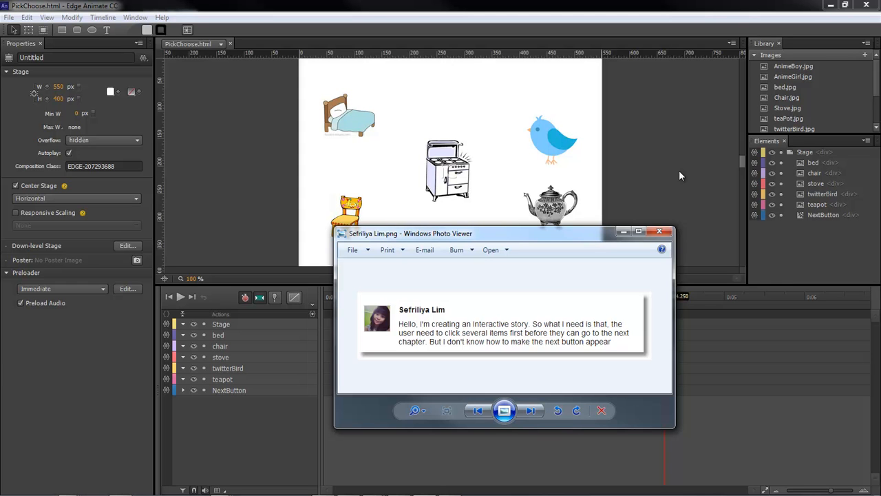
# Step: View the question screenshot asking for a next button that appears after several items are clicked
pyautogui.click(658, 231)
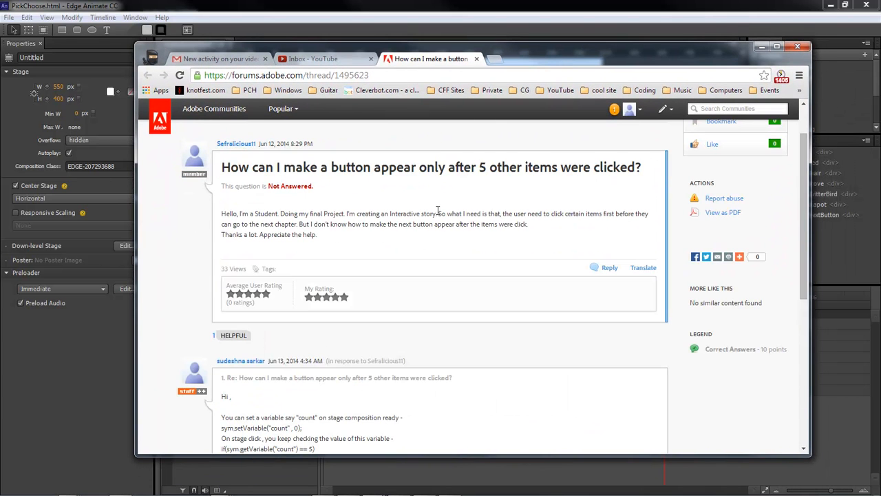
# Step: Scroll the forum thread down to the reply with the count-variable code and attached sample
pyautogui.scroll(-3)
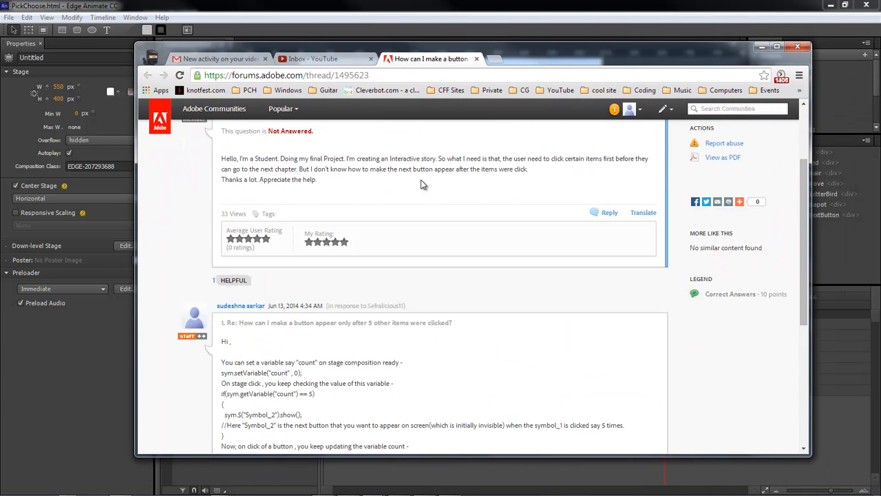
pyautogui.scroll(-3)
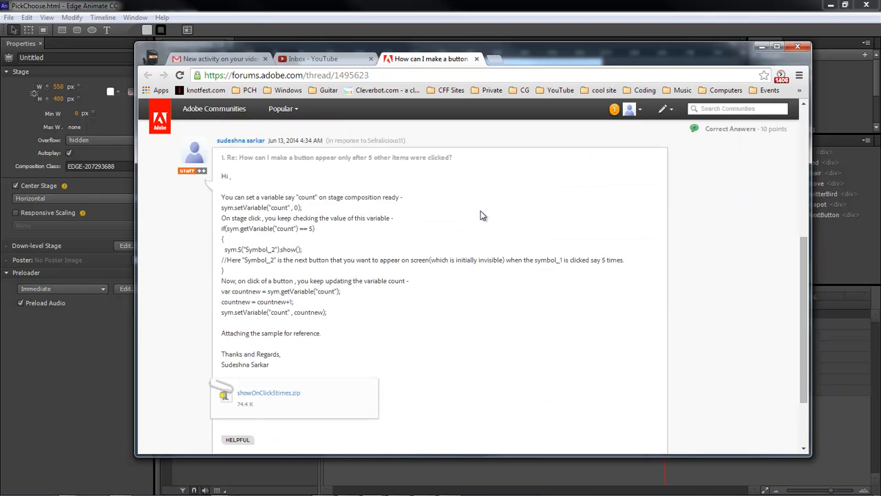
pyautogui.moveTo(478, 298)
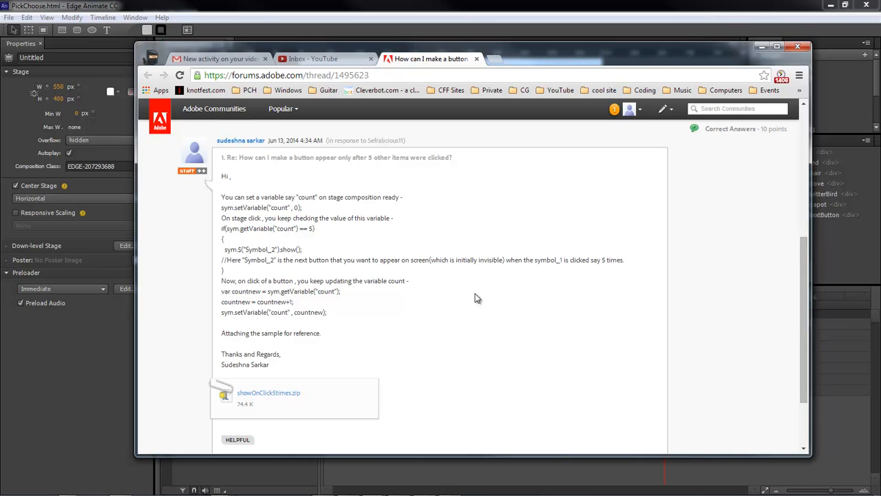
pyautogui.moveTo(269, 396)
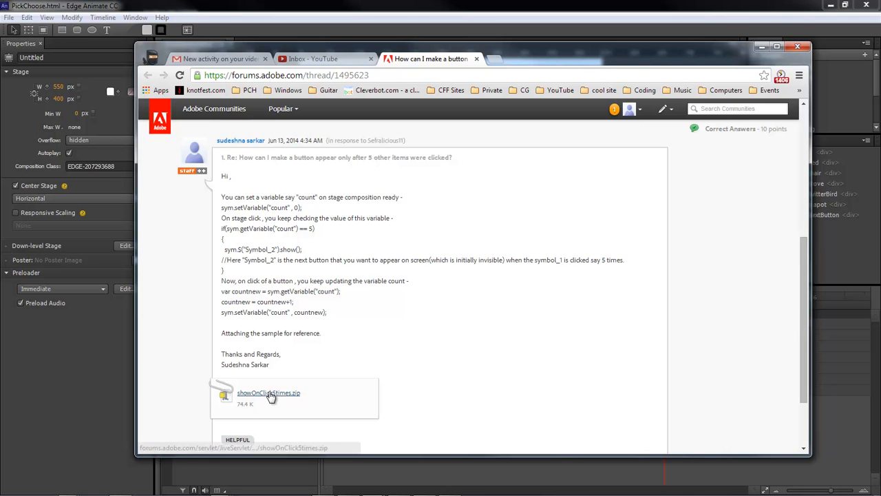
pyautogui.moveTo(518, 58)
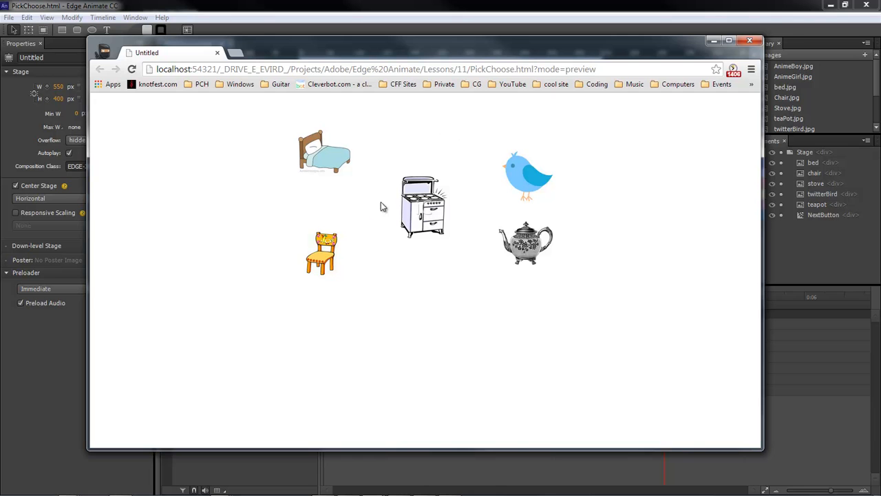
pyautogui.moveTo(608, 248)
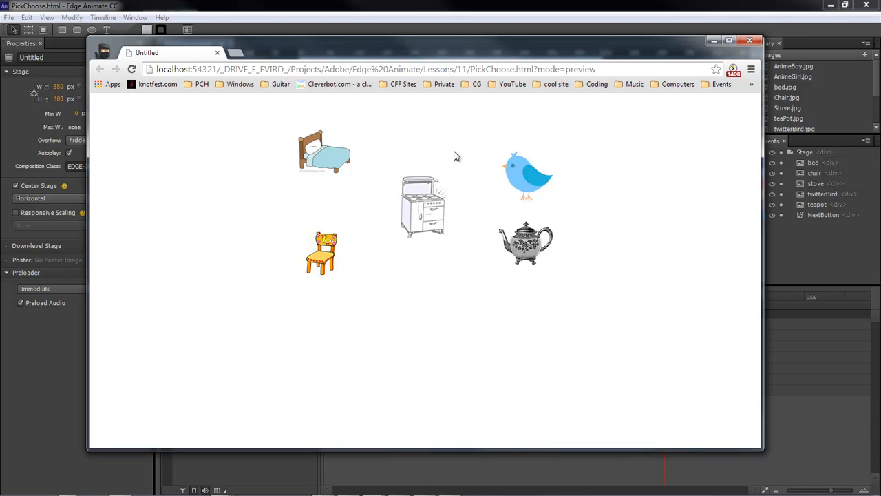
pyautogui.moveTo(429, 217)
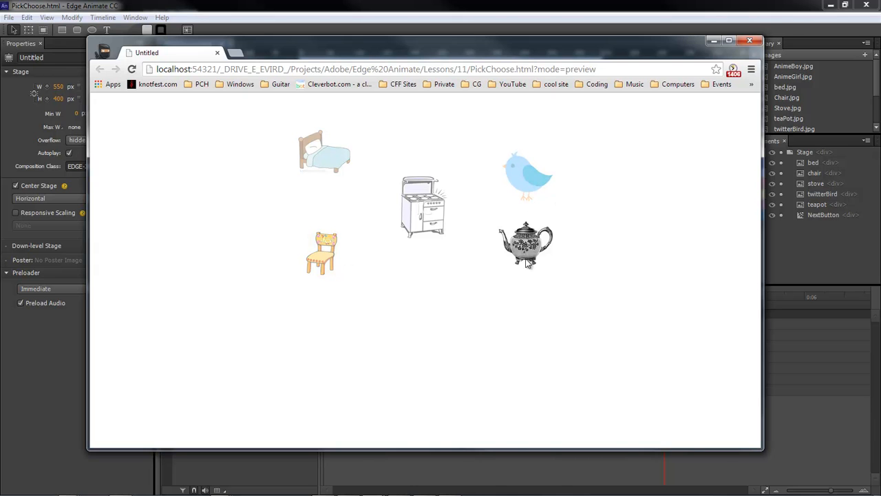
# Step: Dim the teapot so the Next button appears, then follow the Next button to its page
pyautogui.click(526, 245)
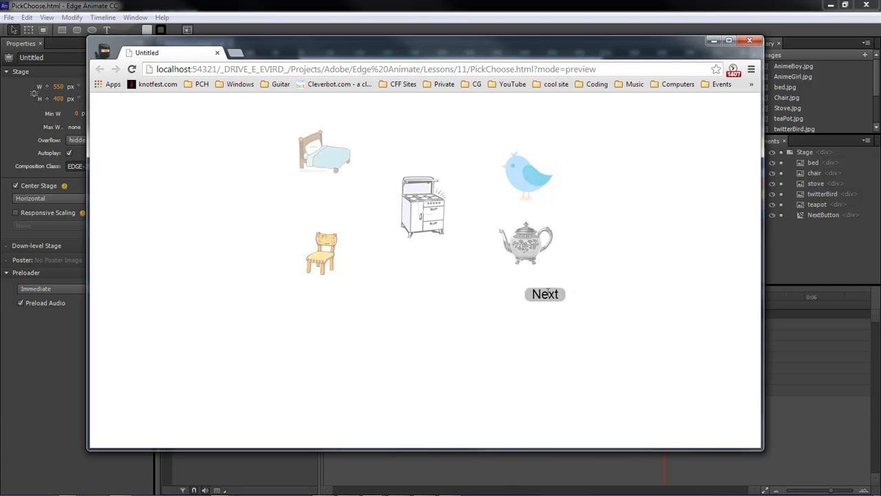
pyautogui.click(132, 69)
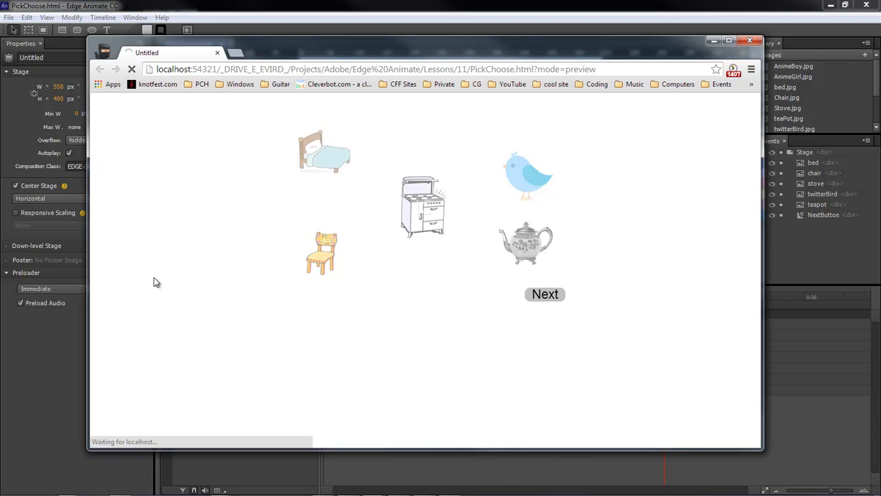
pyautogui.moveTo(627, 143)
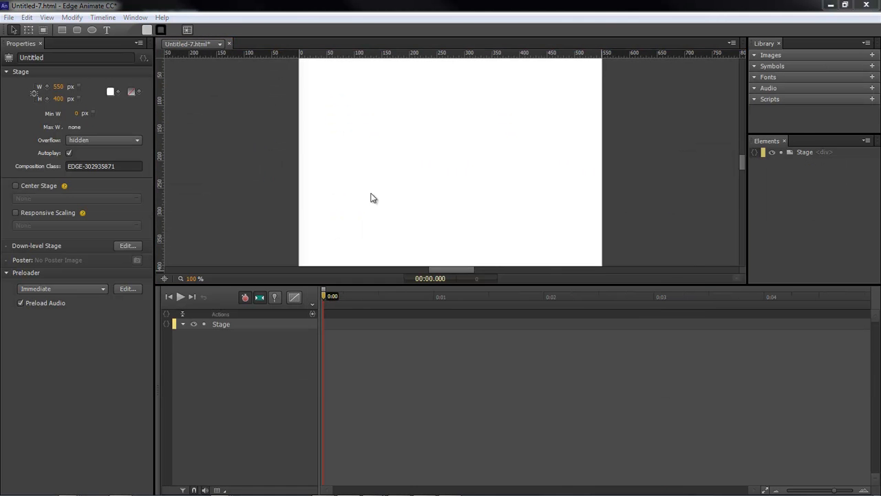
# Step: Save the composition as StageChoose.html inside a newly created Lesson folder
pyautogui.click(8, 17)
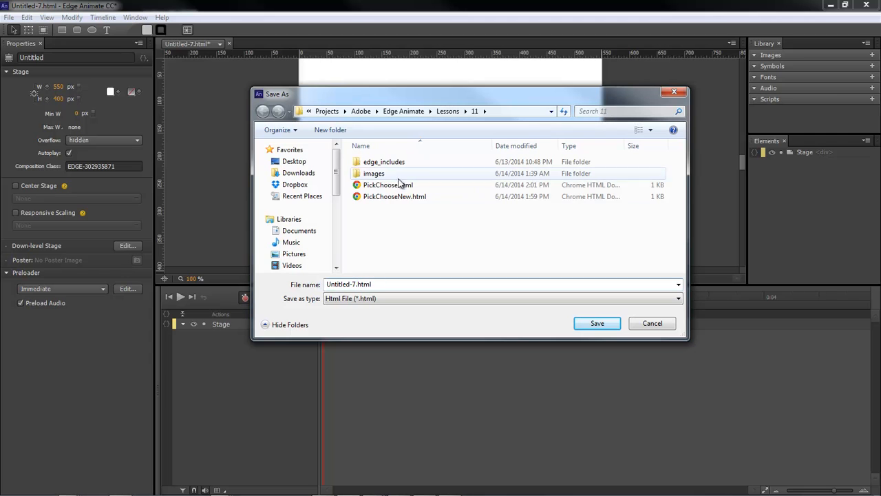
pyautogui.moveTo(330, 130)
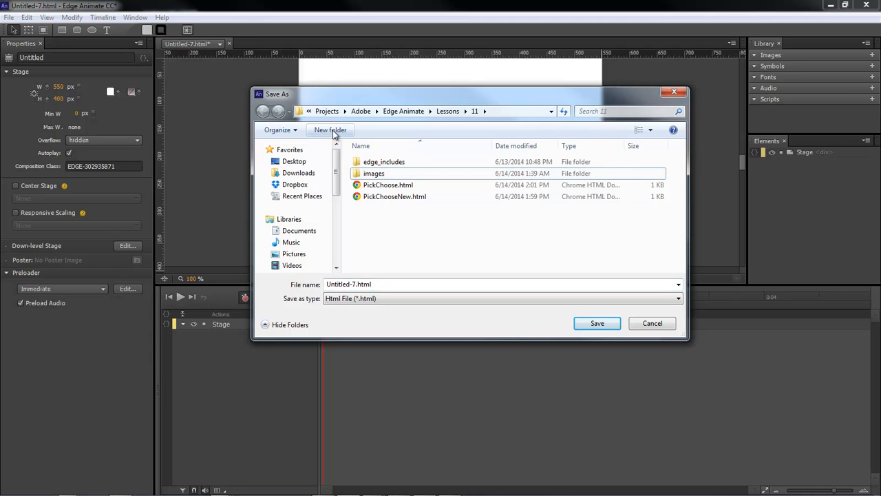
pyautogui.click(331, 130)
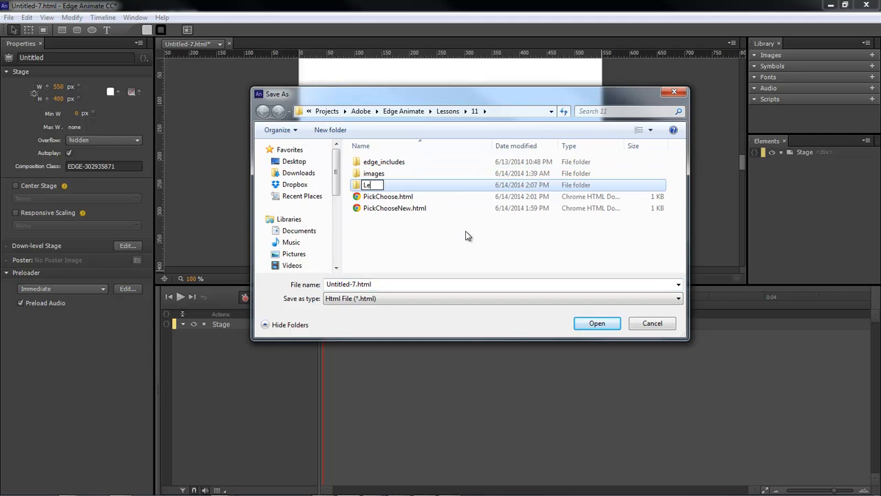
pyautogui.write('ss')
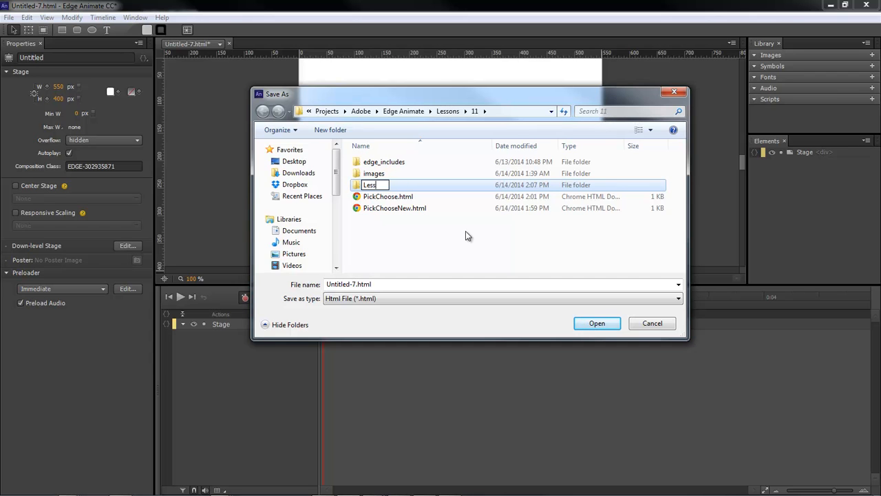
pyautogui.doubleClick(371, 185)
pyautogui.write('Stage')
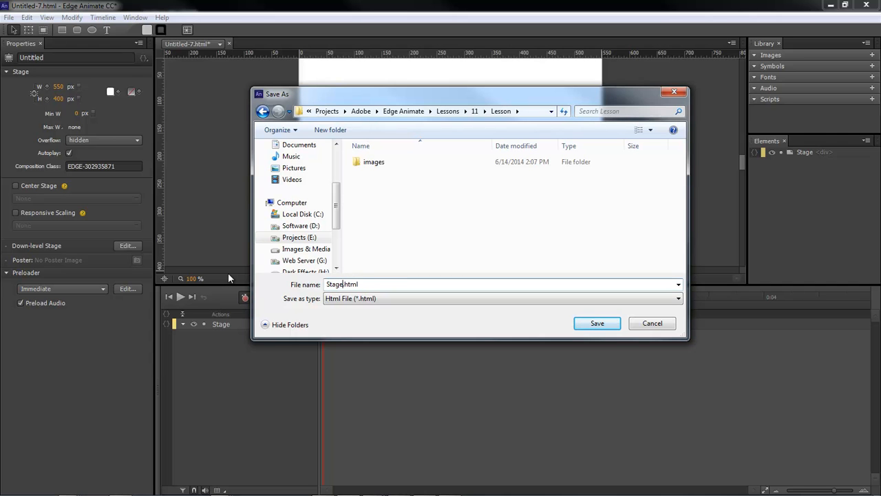
pyautogui.click(596, 322)
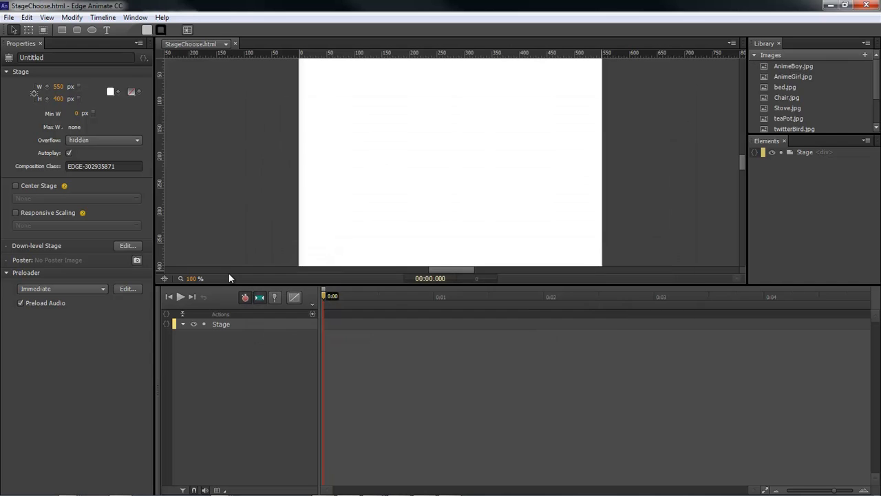
pyautogui.moveTo(807, 77)
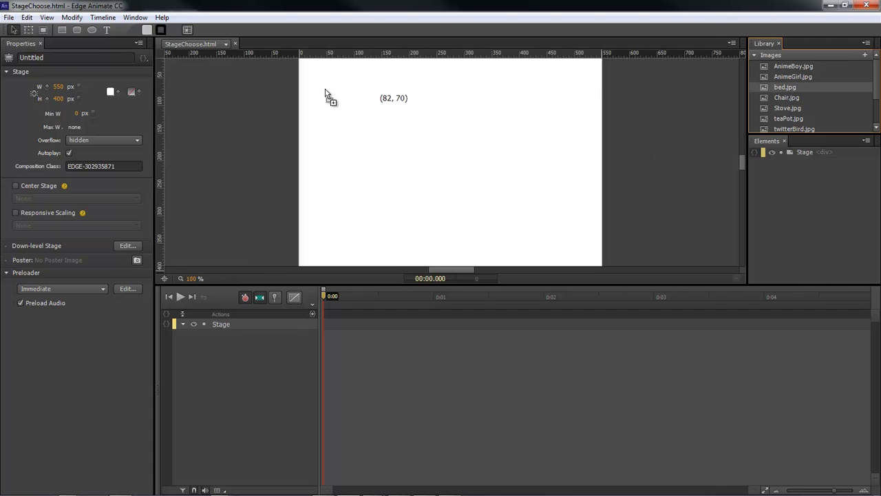
# Step: Place the bed and chair pictures from the Library onto the stage and shrink each
pyautogui.moveTo(785, 87); pyautogui.dragTo(369, 126)
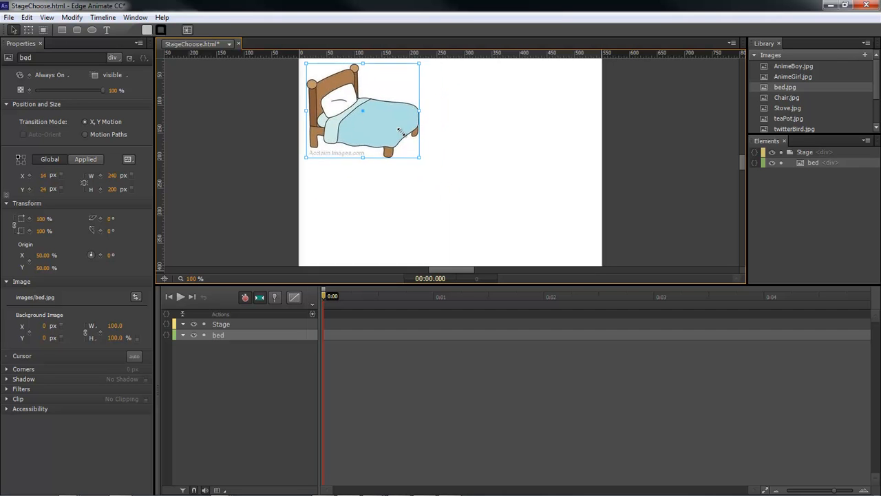
pyautogui.moveTo(418, 157); pyautogui.dragTo(376, 123)
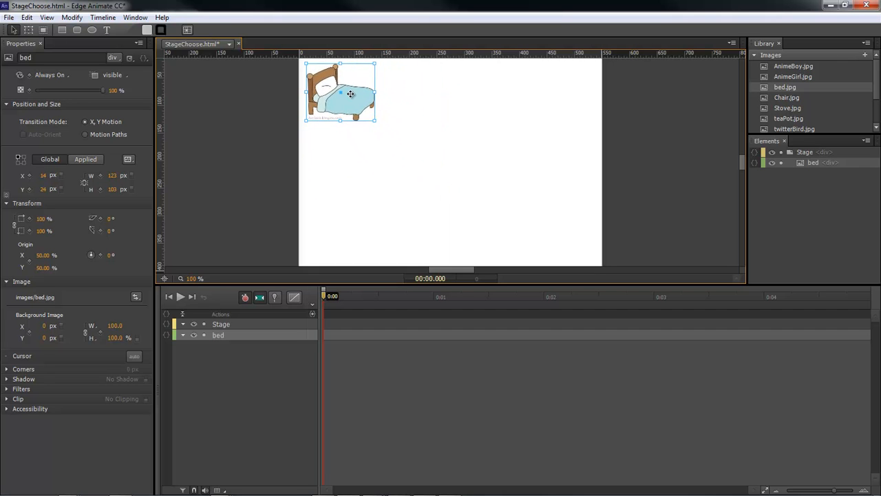
pyautogui.moveTo(342, 94); pyautogui.dragTo(355, 124)
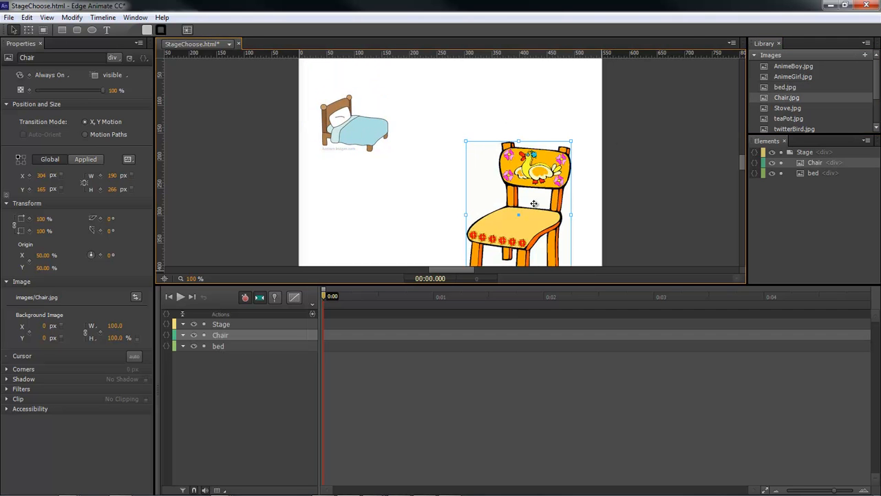
pyautogui.moveTo(518, 204); pyautogui.dragTo(424, 209)
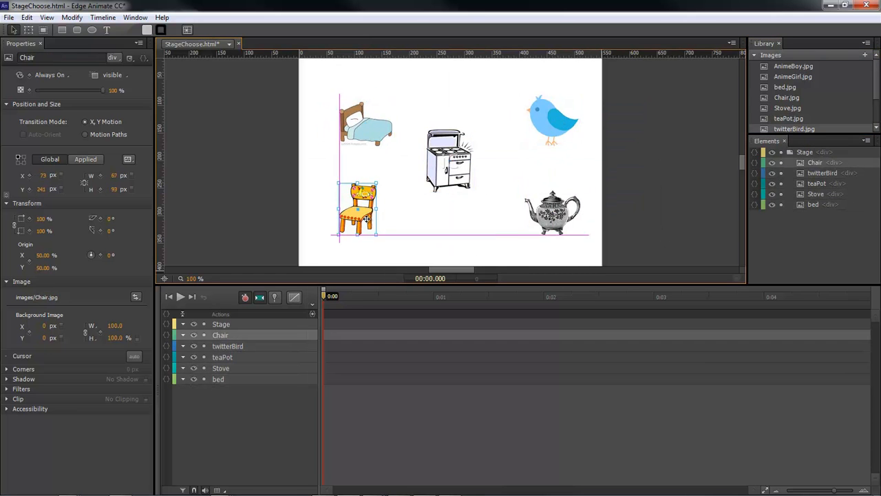
pyautogui.click(646, 184)
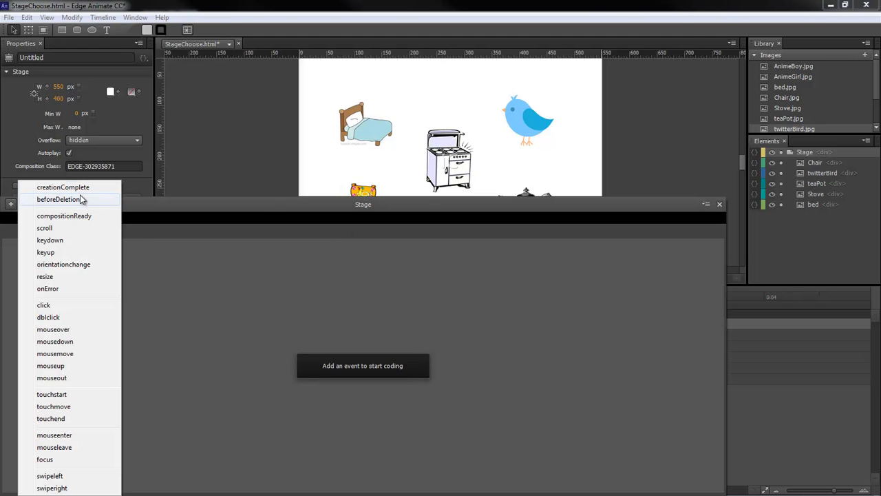
pyautogui.moveTo(69, 229)
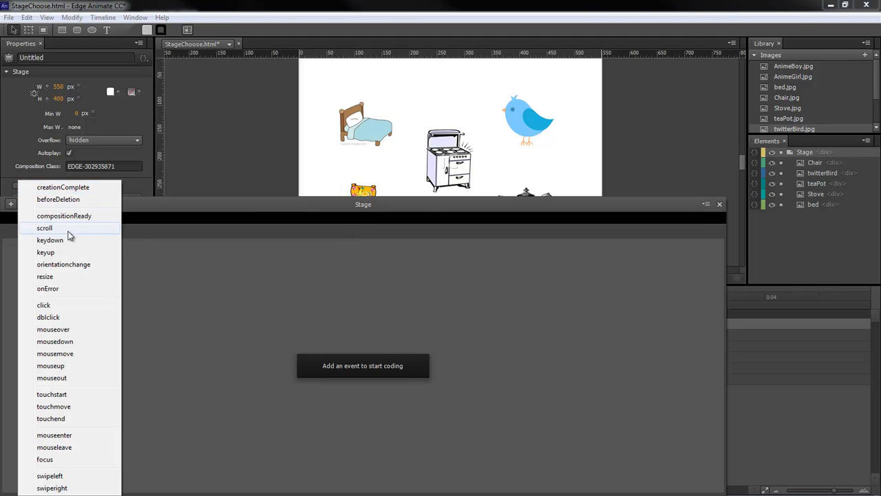
# Step: Add a compositionReady action setting count to 0 with sym.setVariable, then add a stage click event
pyautogui.click(63, 214)
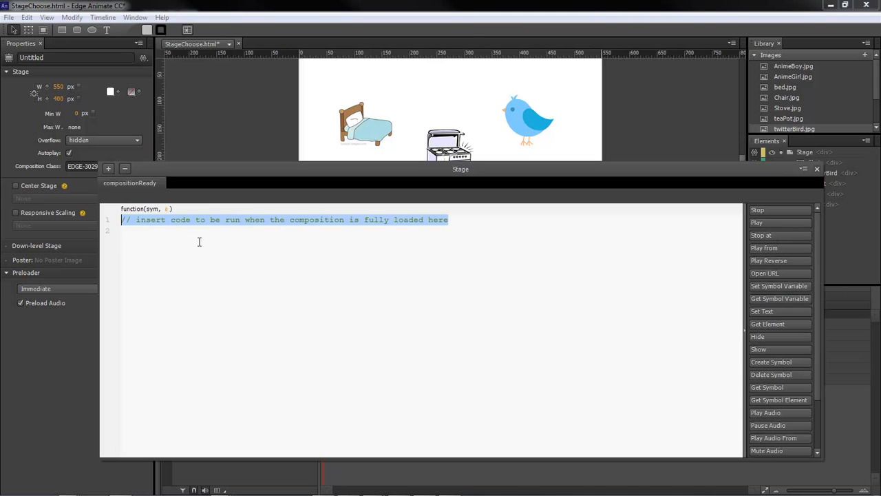
pyautogui.write('sym.setVariable("count" , 0);')
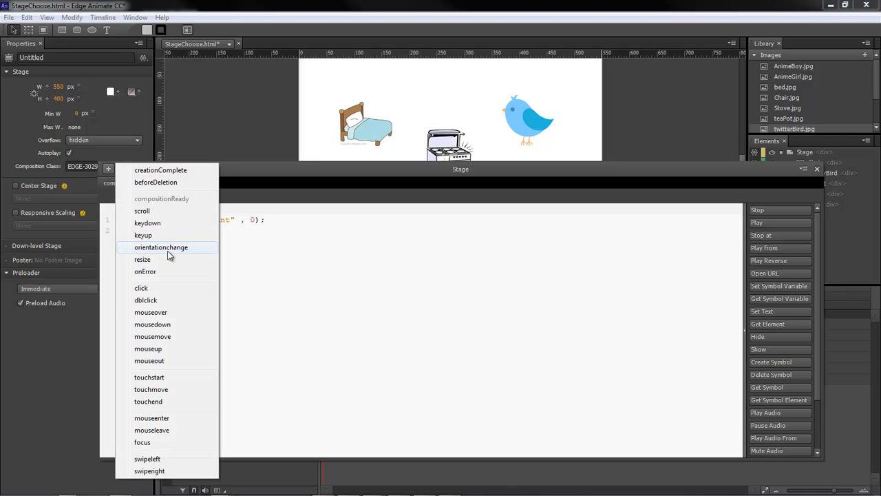
pyautogui.click(141, 287)
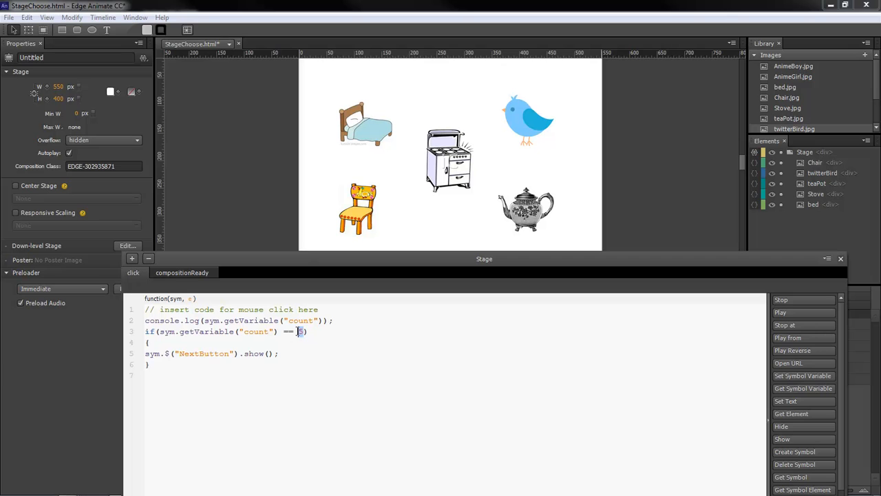
pyautogui.moveTo(474, 215)
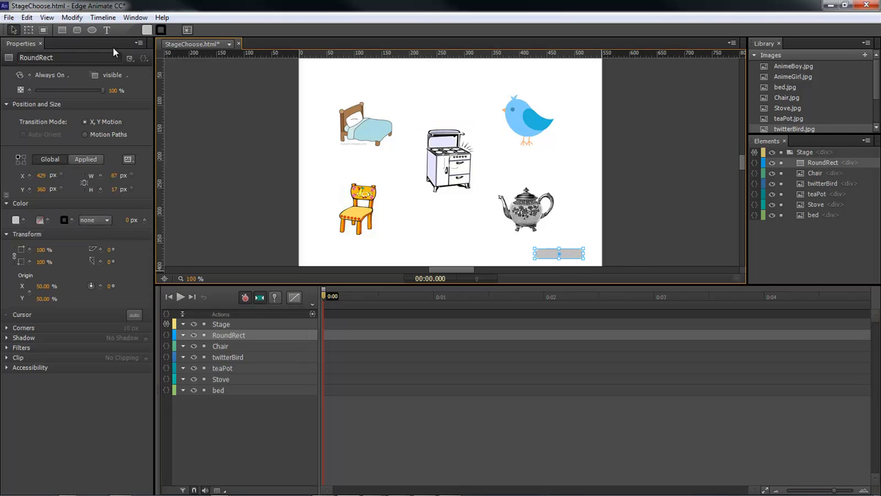
# Step: Add a text box reading Next, move it onto the rounded rectangle, and start renaming the rectangle
pyautogui.click(107, 30)
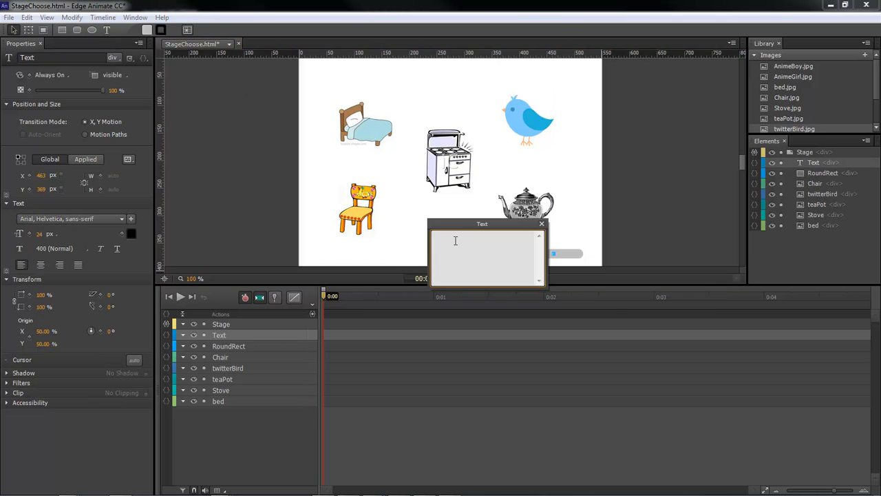
pyautogui.write('Next')
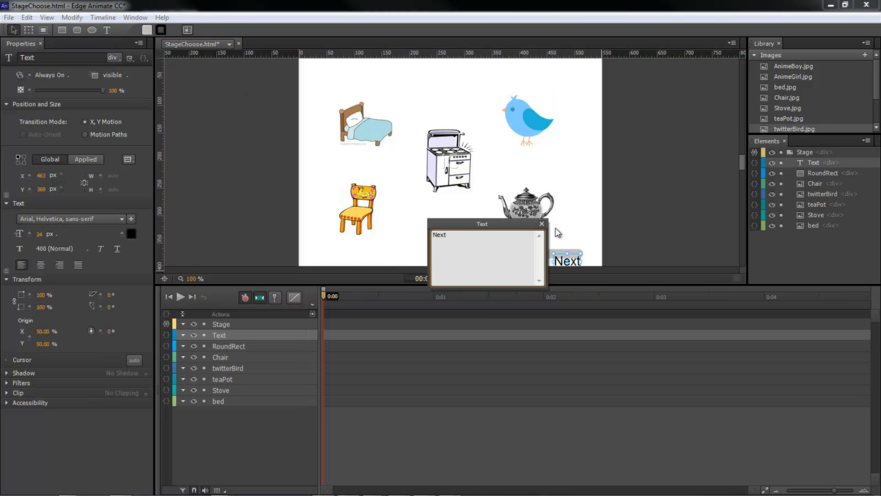
pyautogui.click(543, 223)
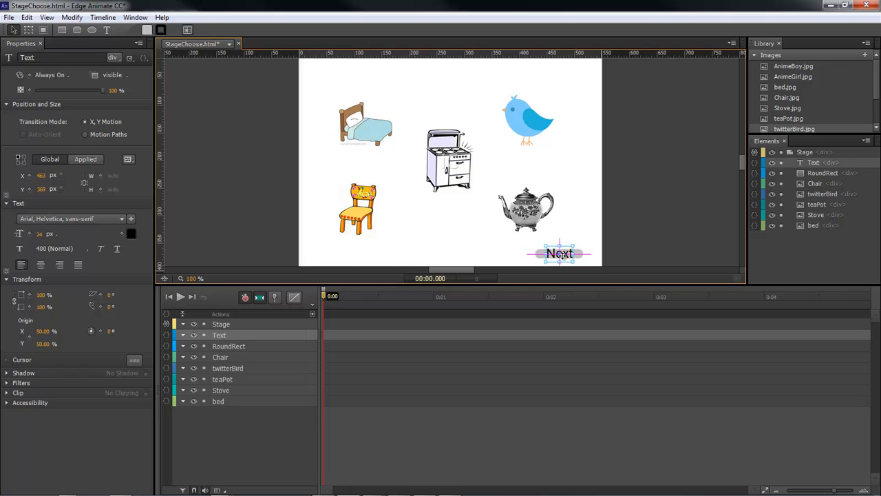
pyautogui.moveTo(559, 259); pyautogui.dragTo(560, 253)
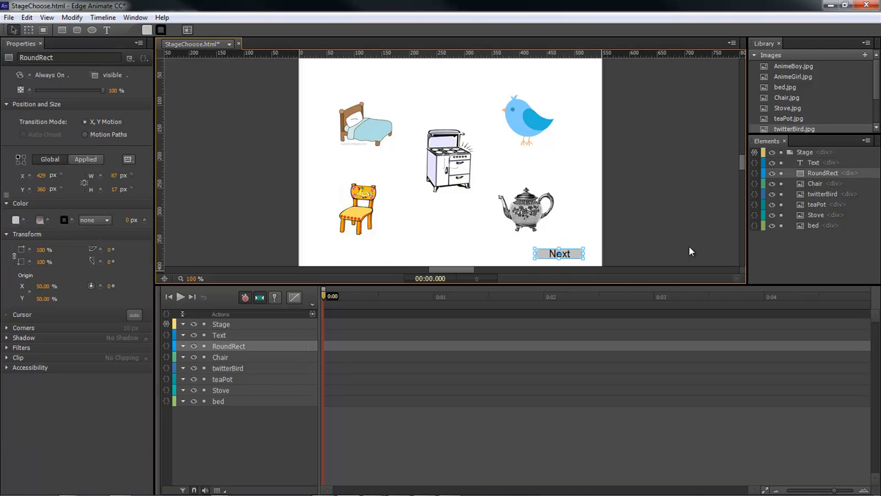
pyautogui.doubleClick(823, 174)
pyautogui.write('Button')
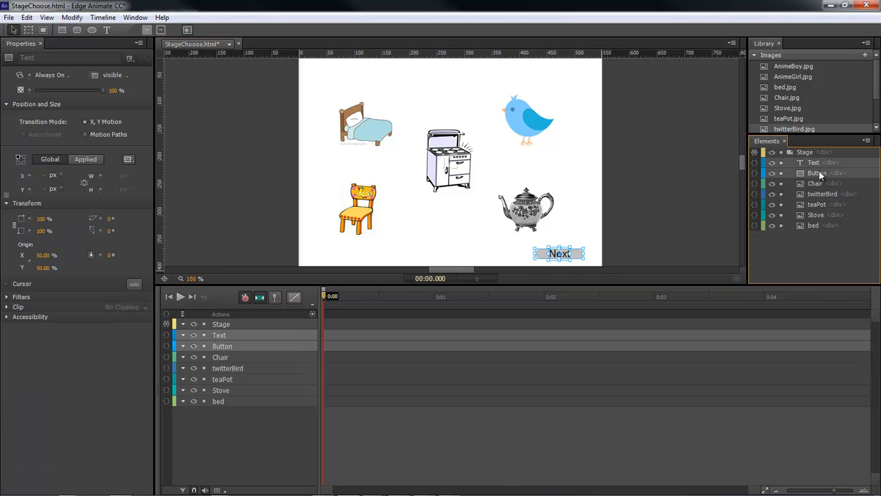
# Step: Convert the Next label and Button rectangle into a symbol named NextButton and select it for hiding
pyautogui.rightClick(818, 173)
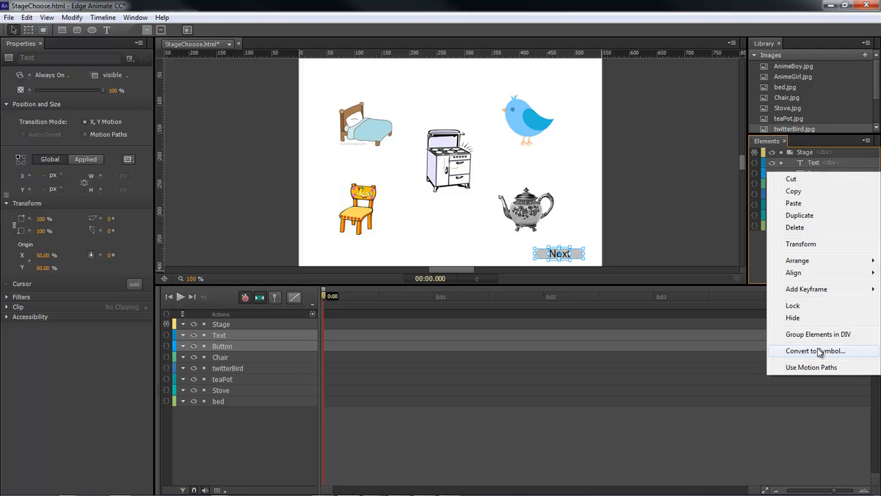
pyautogui.click(815, 351)
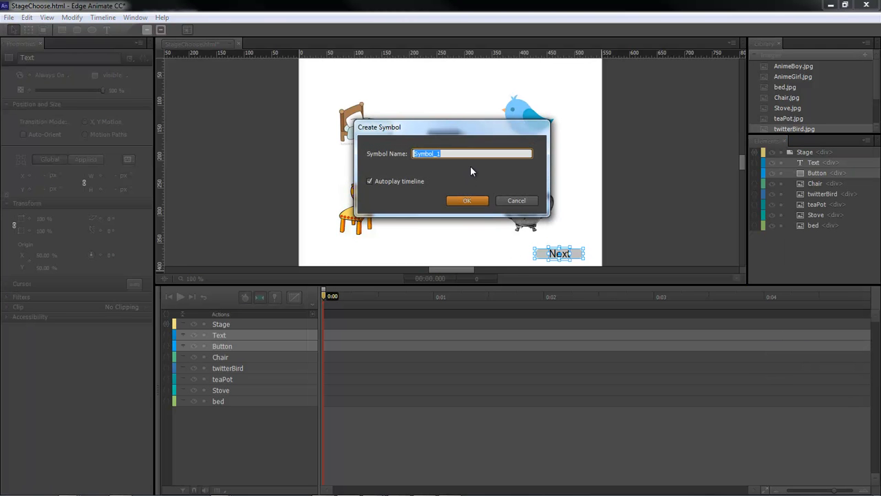
pyautogui.write('Button')
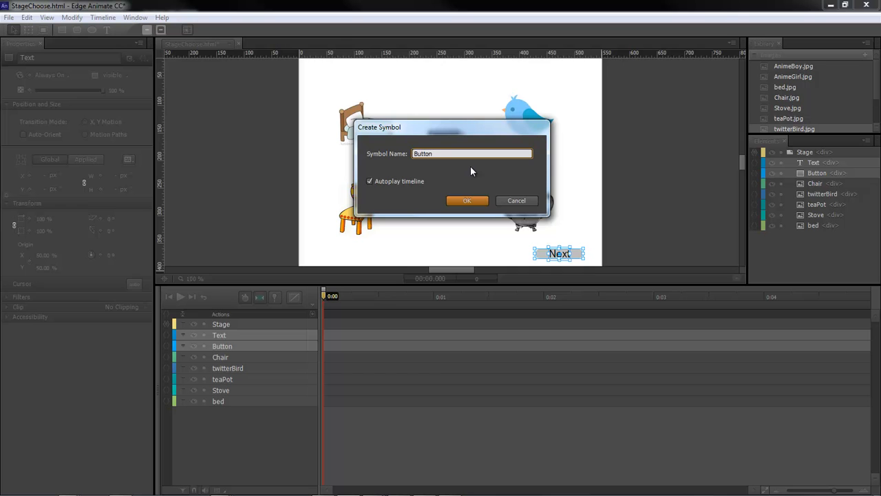
pyautogui.click(466, 201)
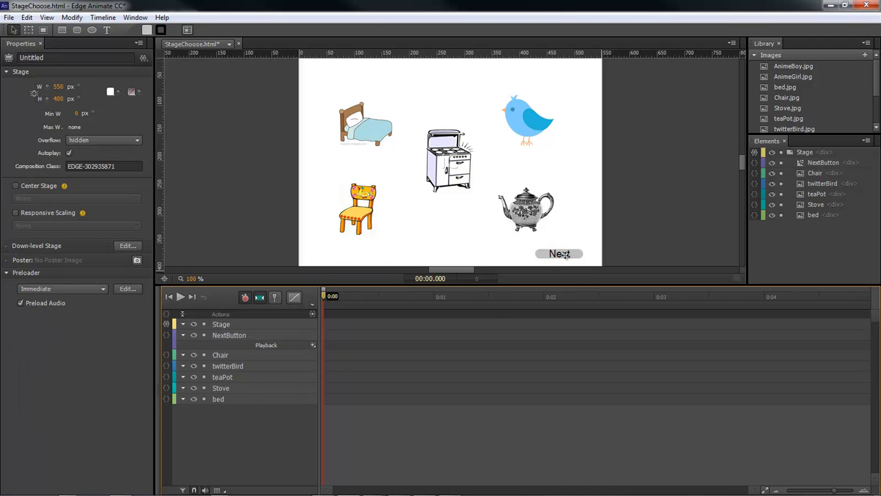
pyautogui.click(559, 253)
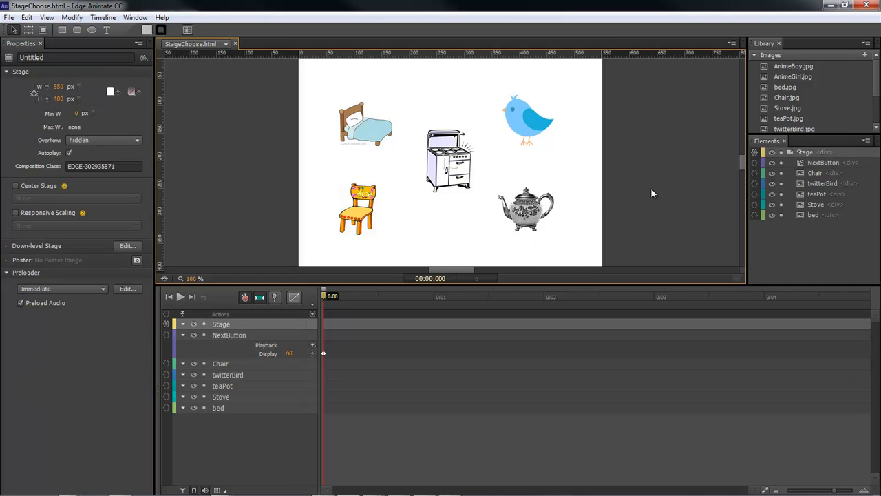
pyautogui.moveTo(223, 282)
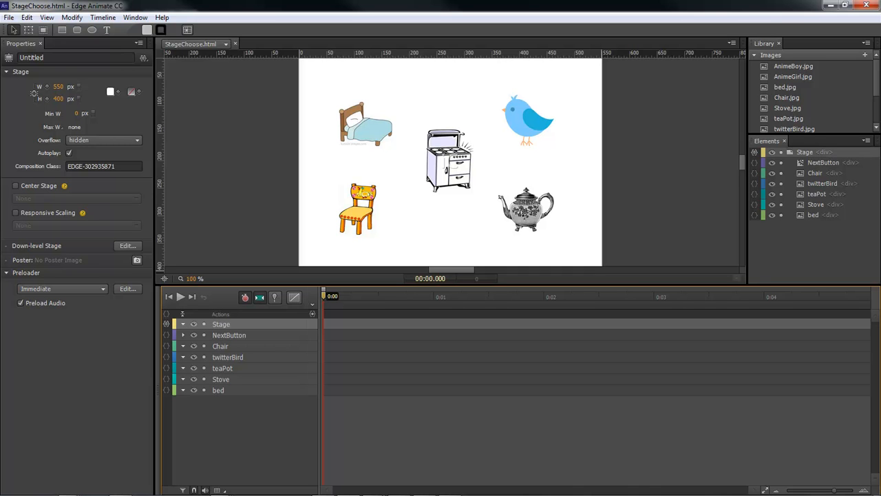
# Step: Reorder the Elements panel and bring up the bed image's Actions panel
pyautogui.click(812, 215)
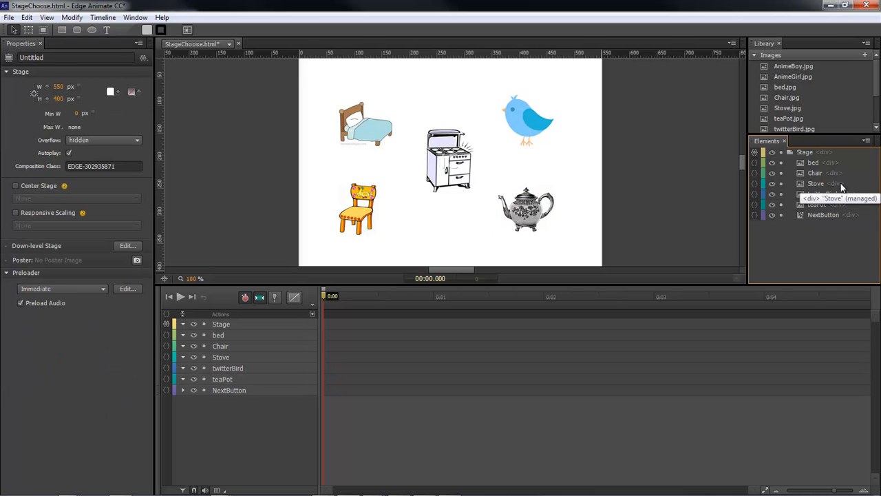
pyautogui.click(815, 183)
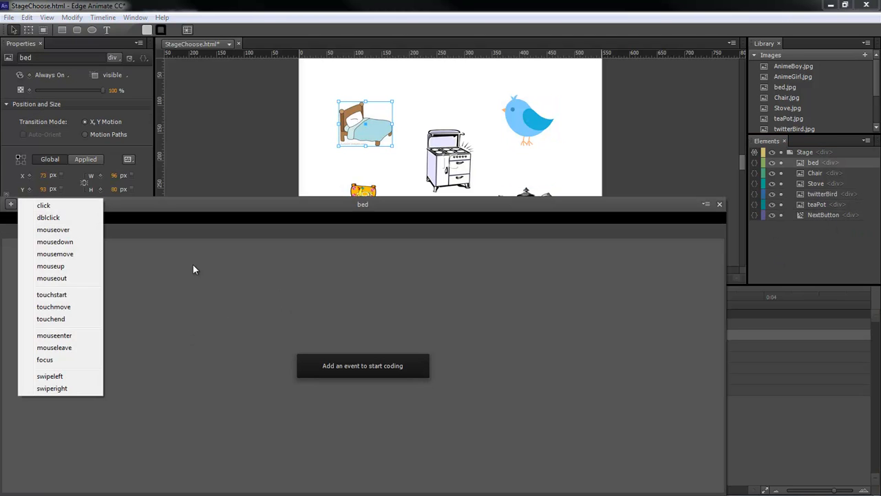
# Step: Give the bed a click action that sets sym.$("bed").css({'opacity':'0.5'}) to dim it
pyautogui.click(44, 204)
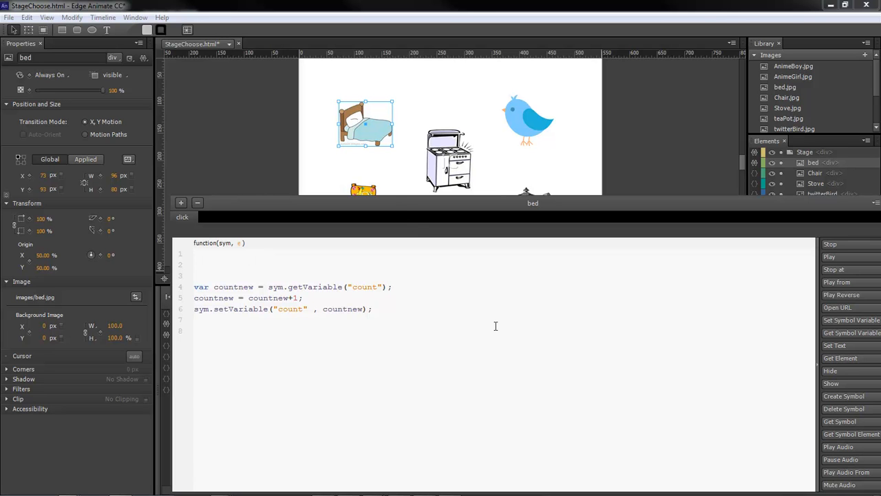
pyautogui.write('sym.$("bed").')
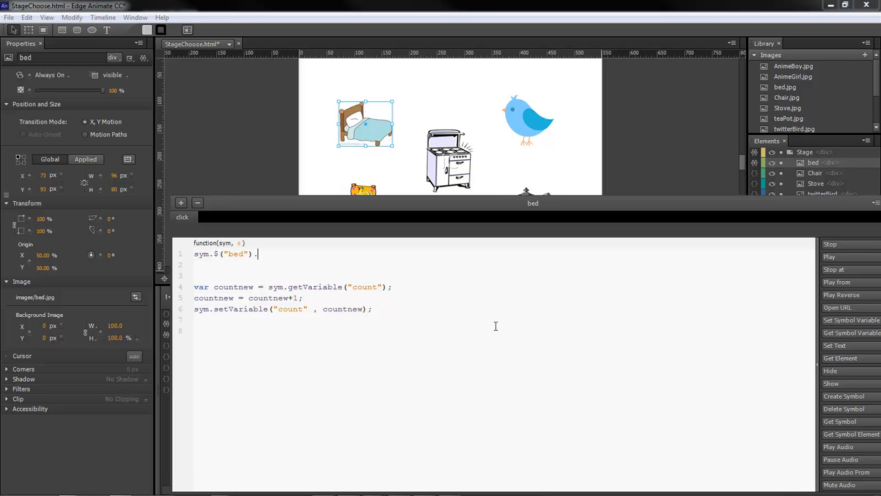
pyautogui.write('css')
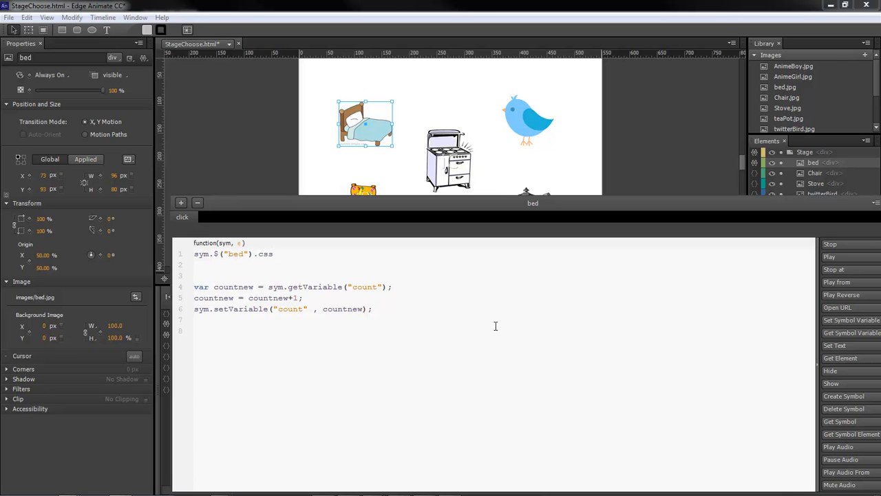
pyautogui.write('({})')
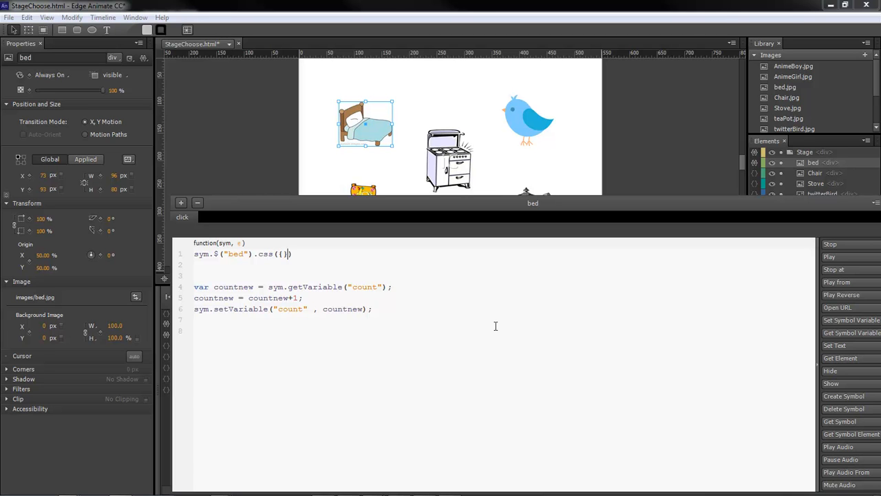
pyautogui.write("'")
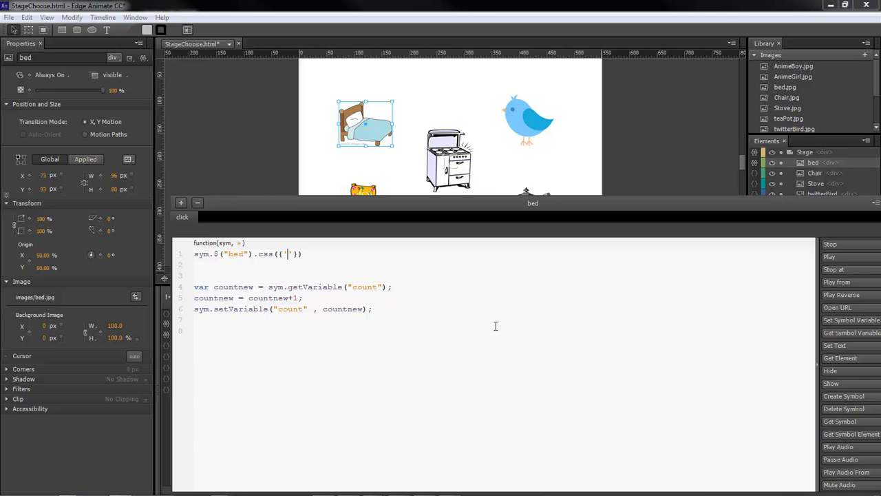
pyautogui.write('opacity')
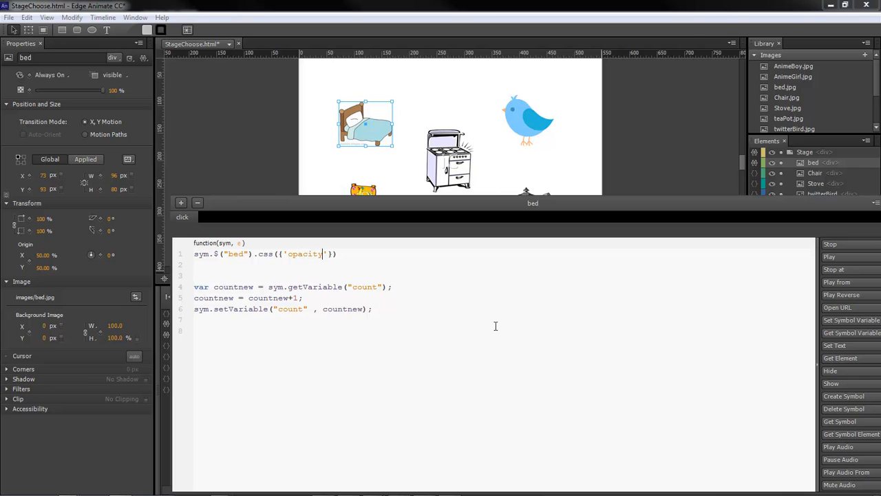
pyautogui.write(':')
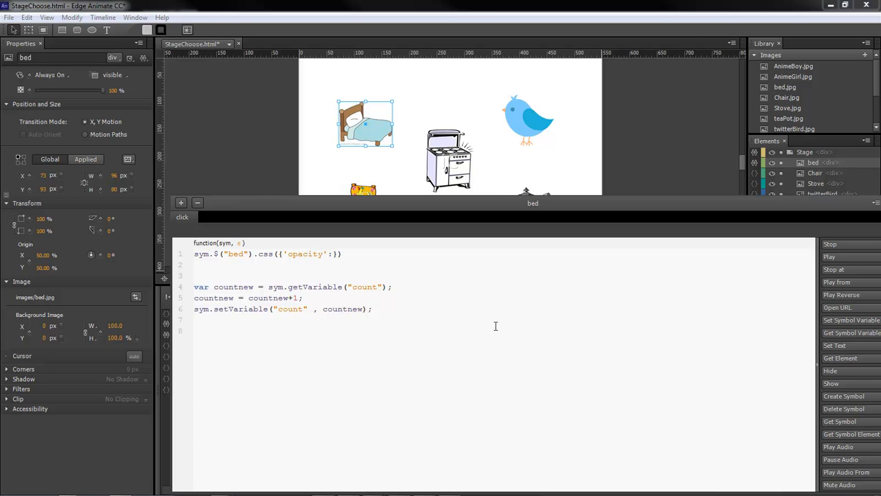
pyautogui.write("'")
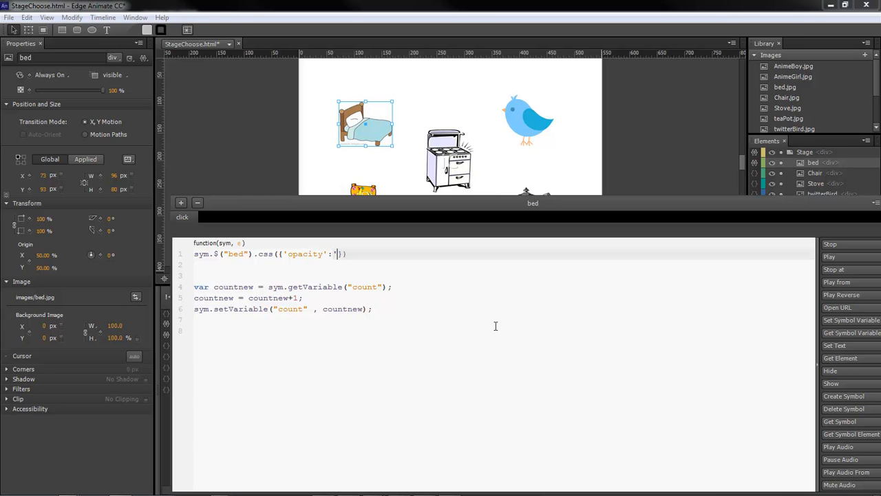
pyautogui.write('0.5')
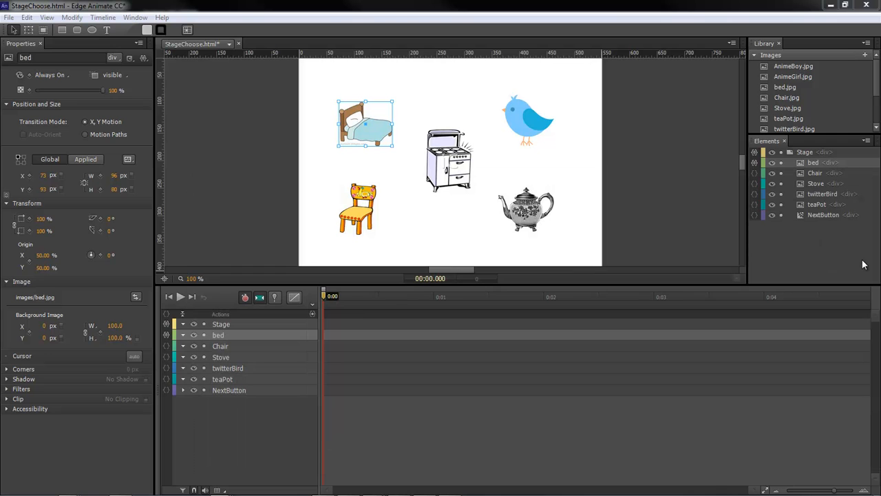
pyautogui.moveTo(361, 241)
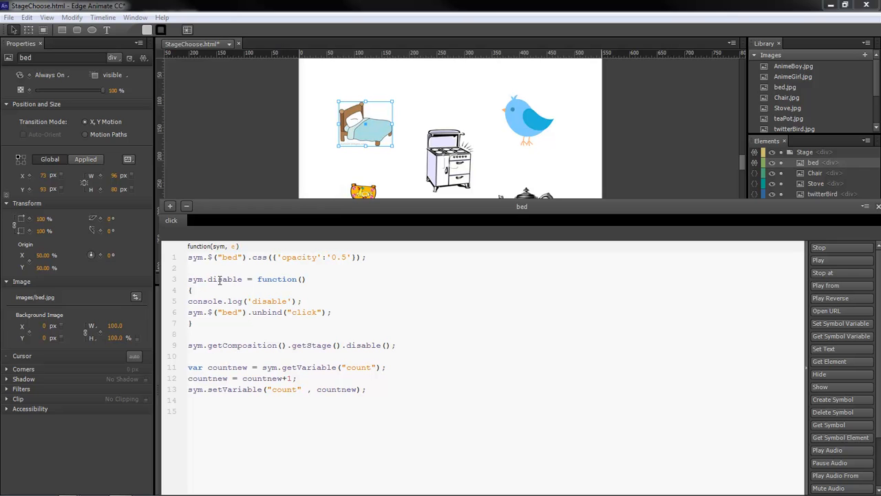
# Step: Select the bed's sym.disable function block together with its getStage().disable() call for copying
pyautogui.doubleClick(363, 344)
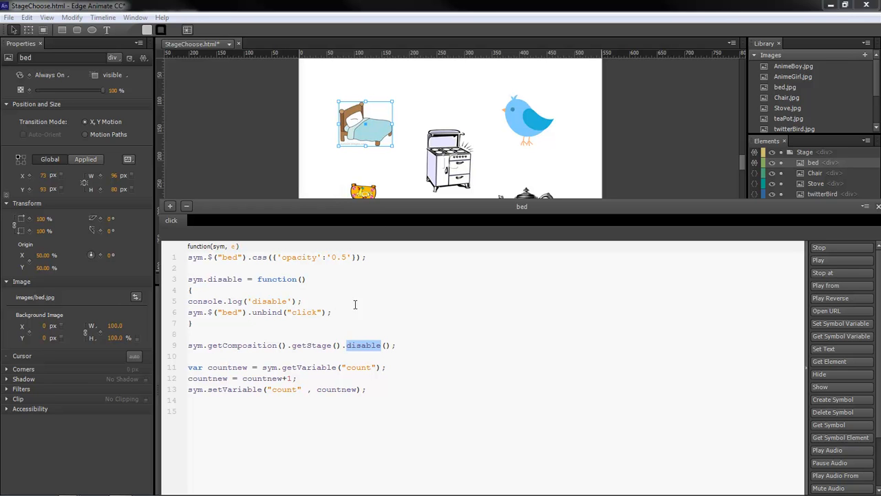
pyautogui.moveTo(457, 270)
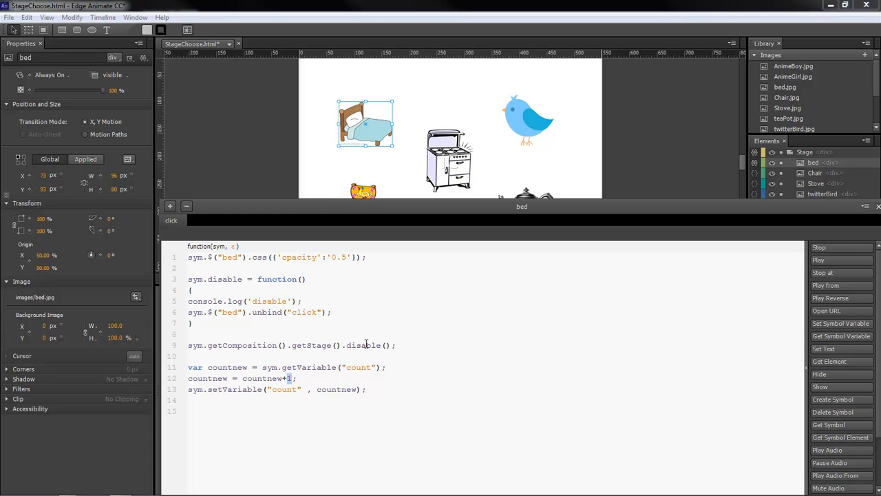
pyautogui.moveTo(188, 278); pyautogui.dragTo(397, 344)
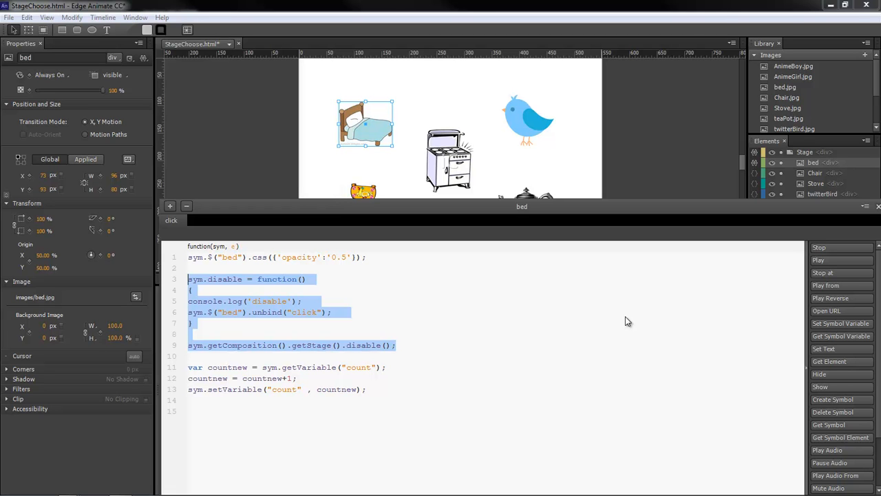
pyautogui.moveTo(388, 315)
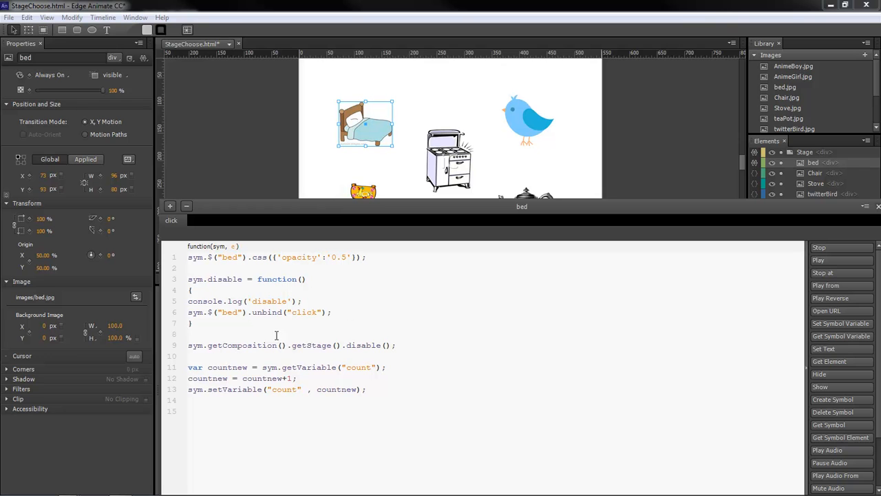
pyautogui.moveTo(187, 278); pyautogui.dragTo(396, 344)
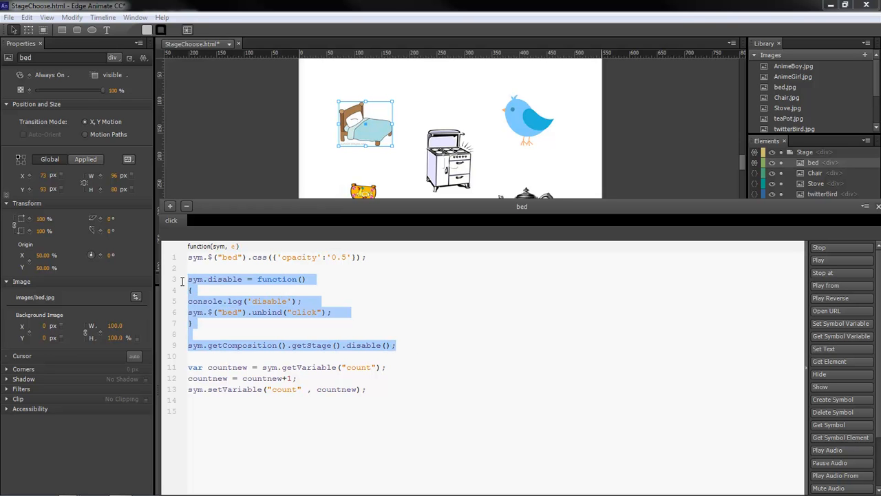
pyautogui.click(268, 378)
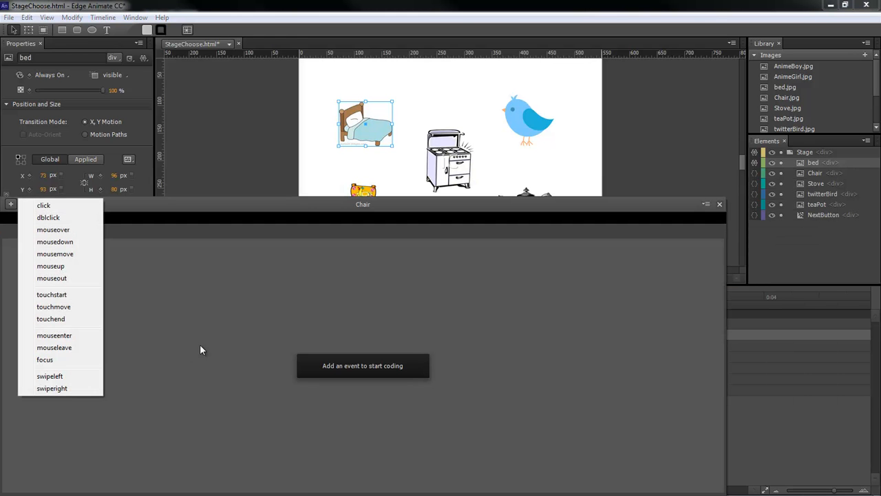
# Step: Add a click action to Chair with the pasted dim-and-disable code retargeted from bed to Chair
pyautogui.click(44, 205)
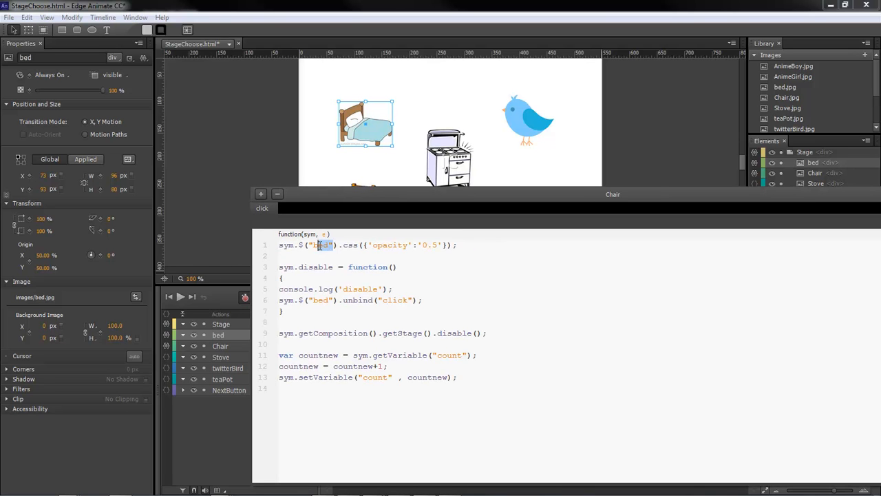
pyautogui.write('Chair')
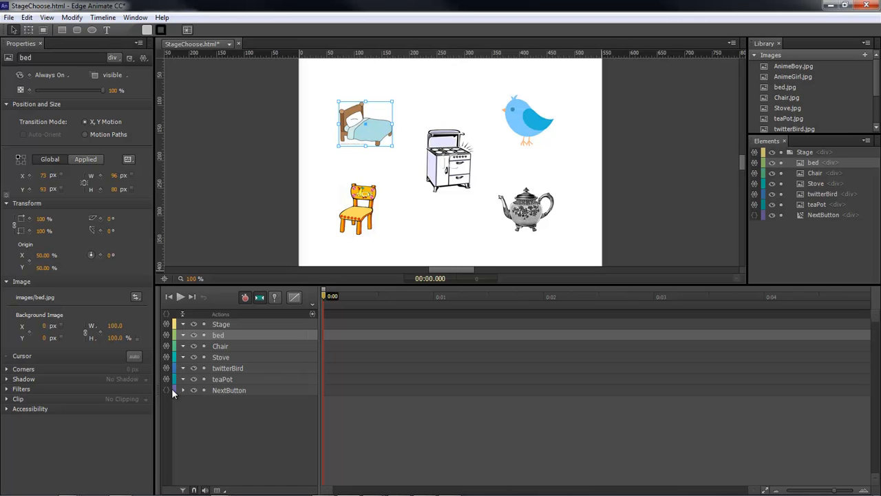
# Step: Add a NextButton click action using the Open URL snippet, pointing to darkeffects.com with target _blank
pyautogui.click(203, 390)
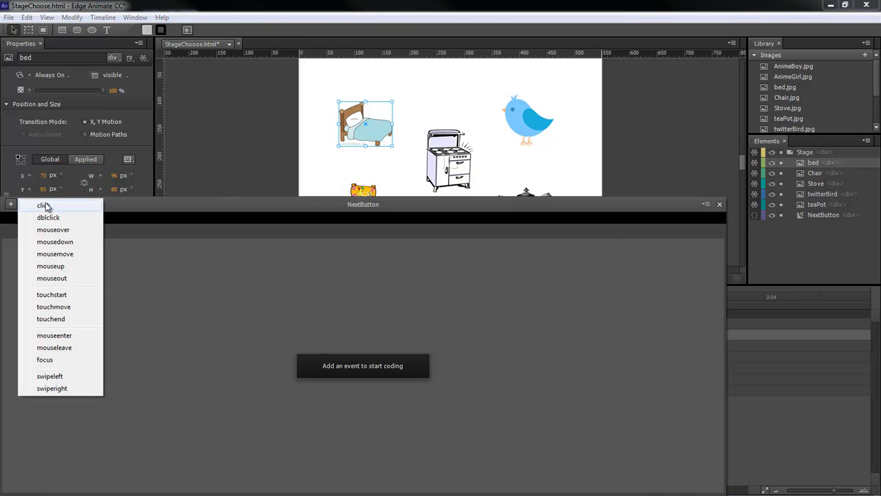
pyautogui.click(44, 205)
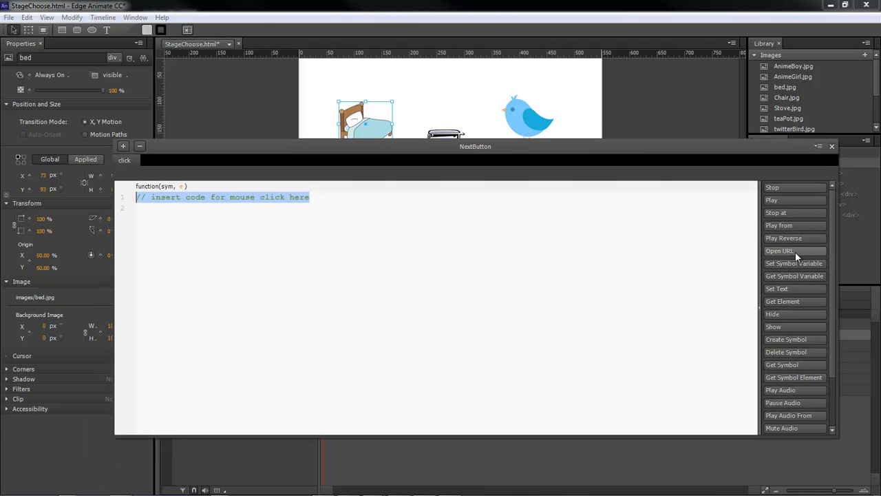
pyautogui.moveTo(796, 251)
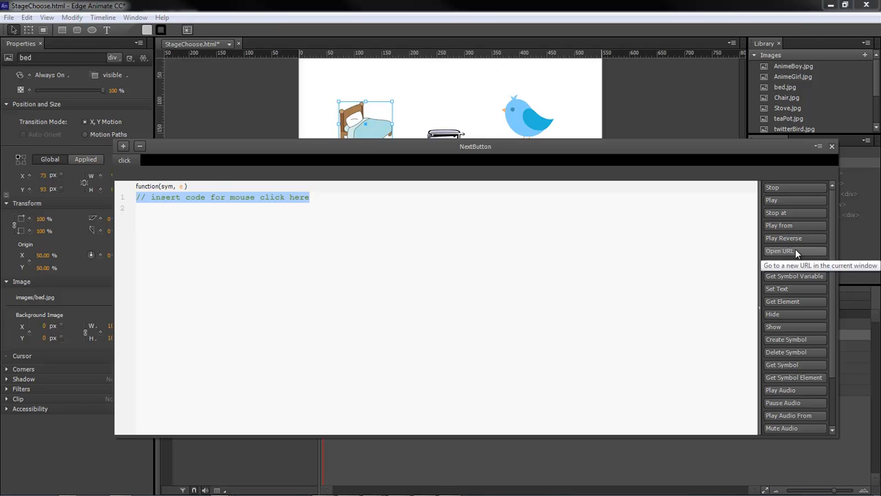
pyautogui.click(779, 251)
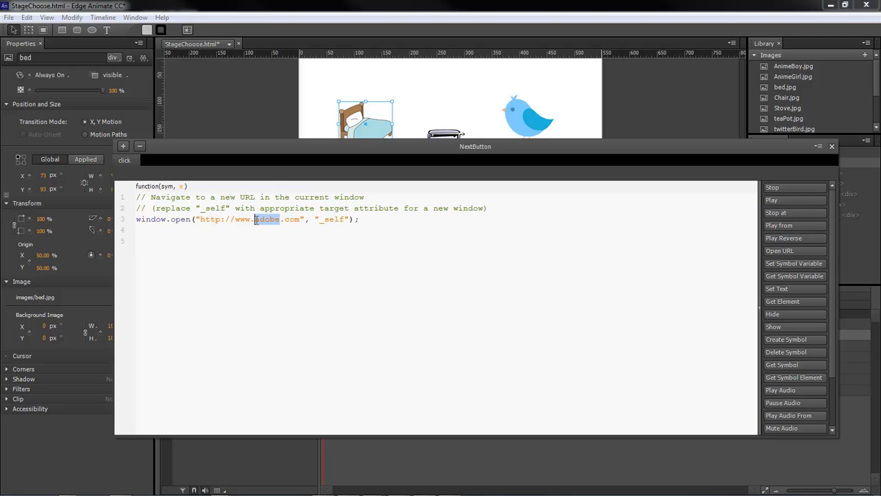
pyautogui.write('darkeffects')
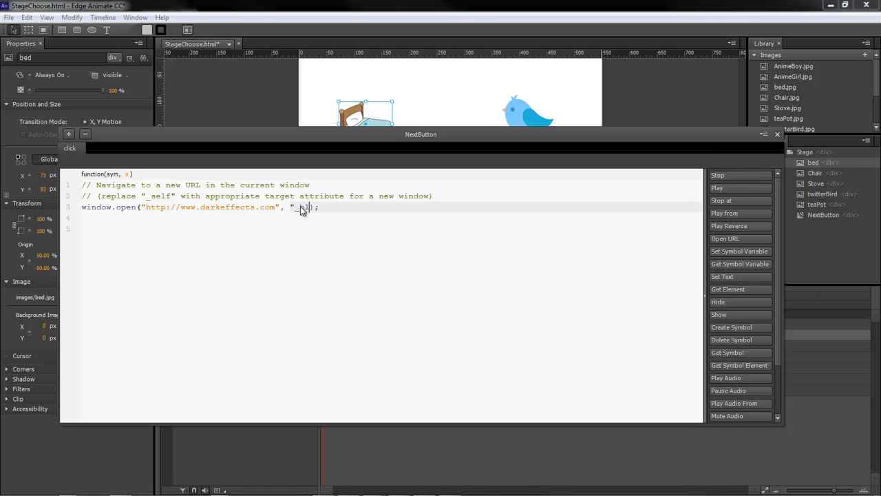
pyautogui.write('_blank')
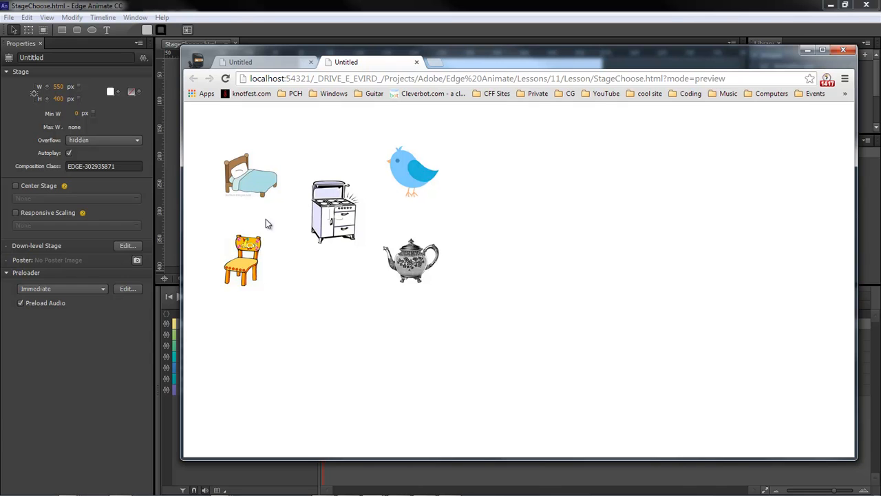
pyautogui.moveTo(523, 306)
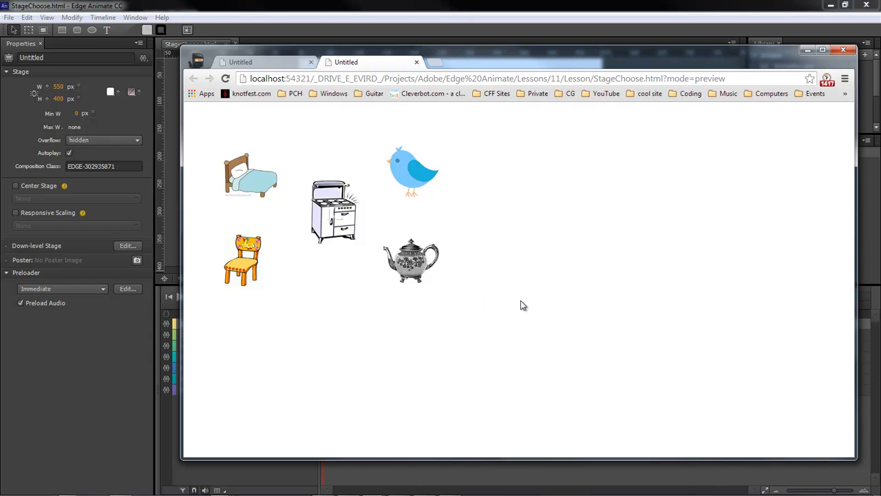
pyautogui.moveTo(405, 168)
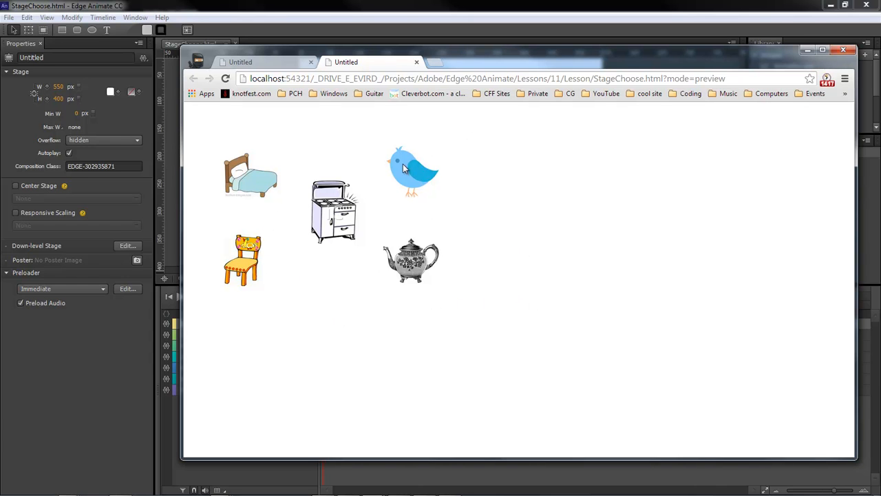
pyautogui.moveTo(328, 200)
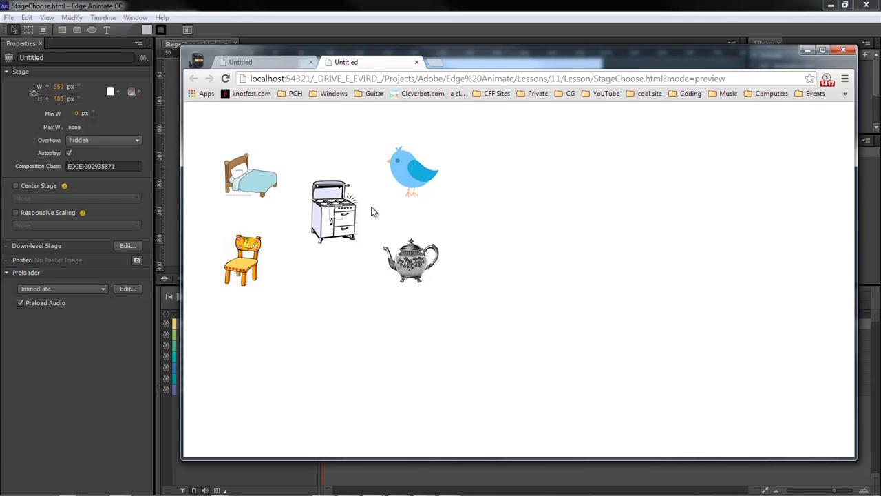
# Step: Click the bird in the Chrome preview to confirm it dims
pyautogui.click(411, 171)
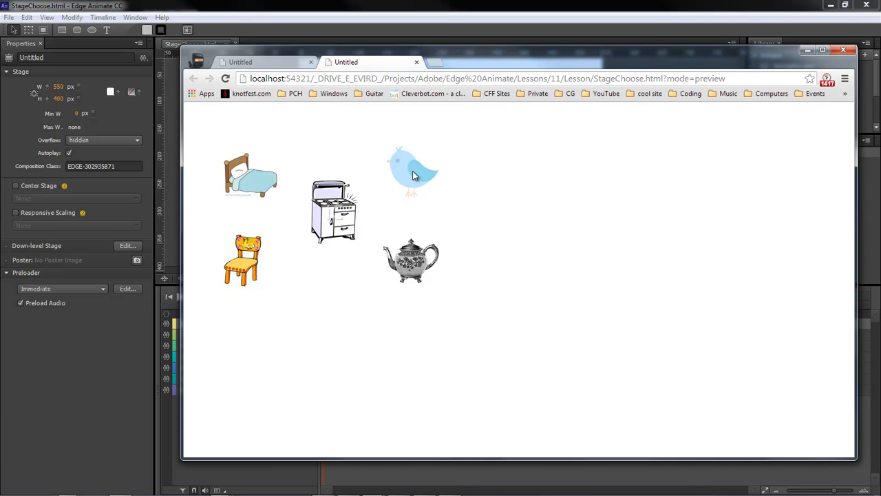
pyautogui.moveTo(261, 182)
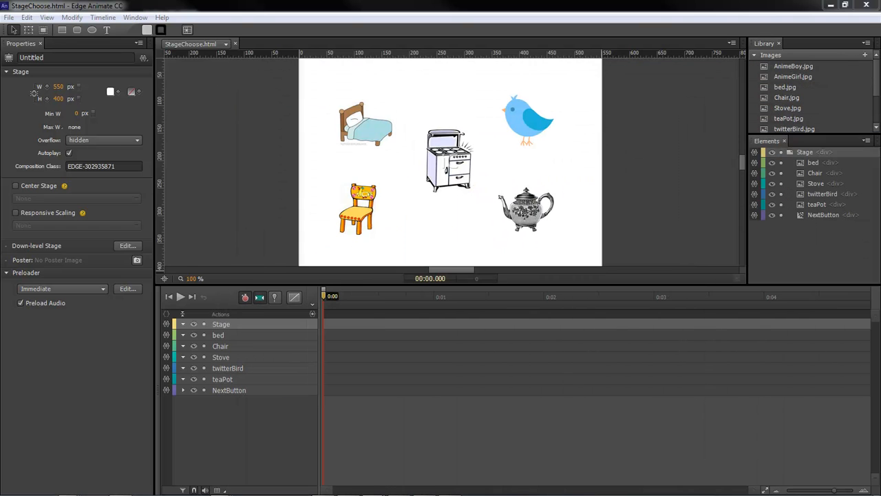
pyautogui.moveTo(661, 95)
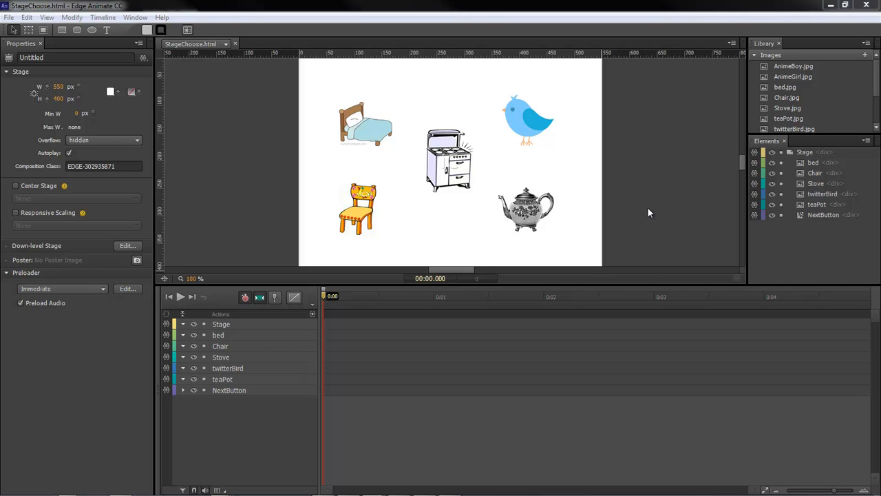
pyautogui.moveTo(15, 192)
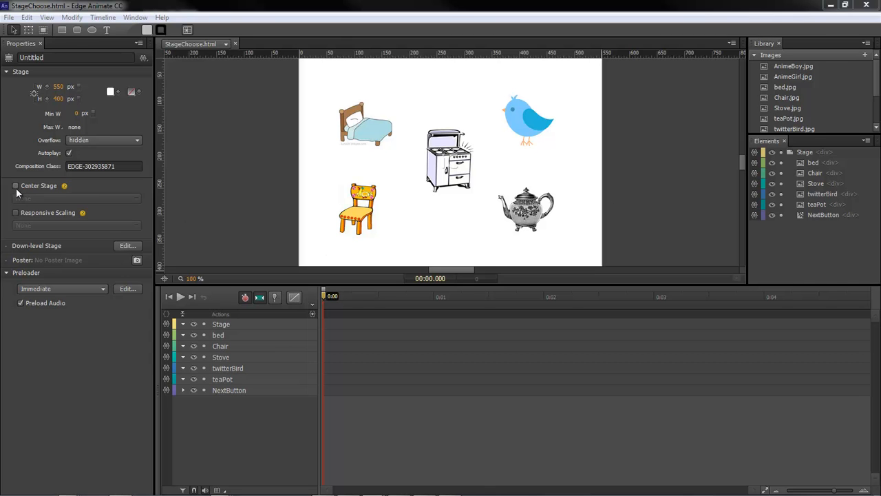
# Step: Enable Center Stage set to Horizontal in the Stage properties
pyautogui.click(15, 185)
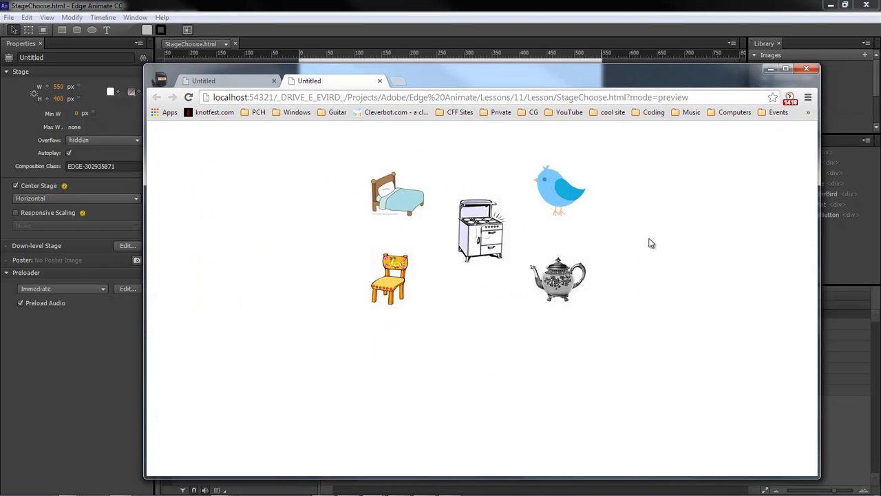
pyautogui.moveTo(433, 75)
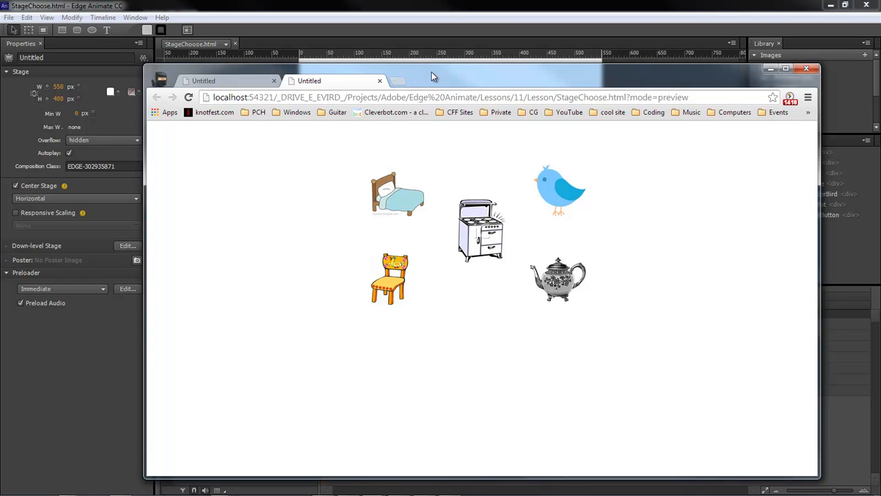
pyautogui.moveTo(702, 214)
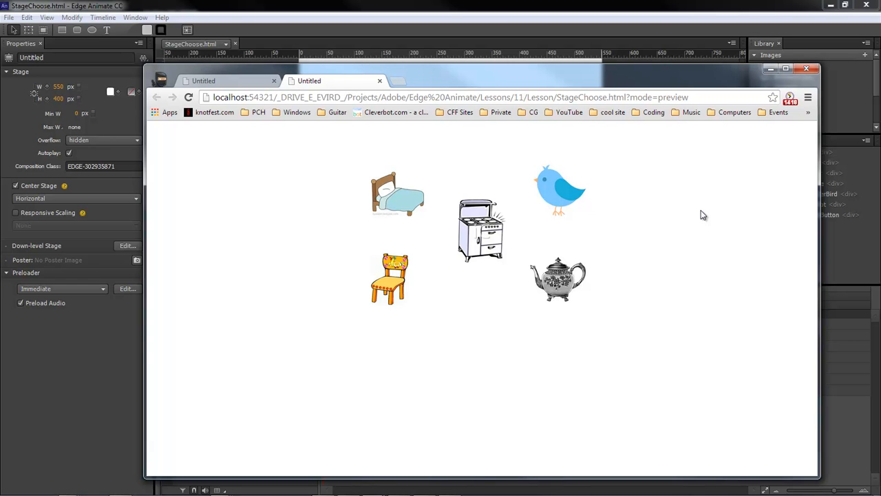